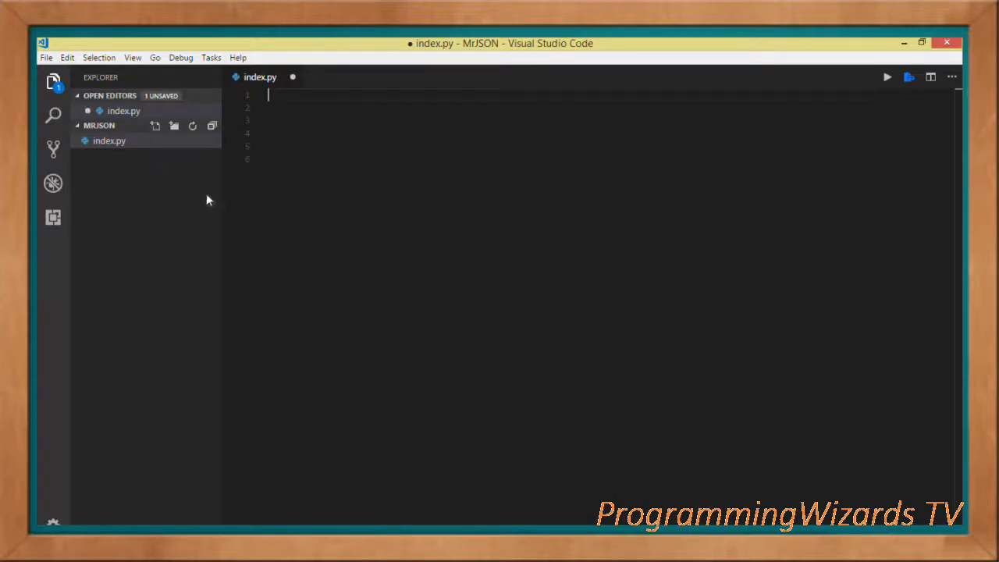
mouse_move(266, 224)
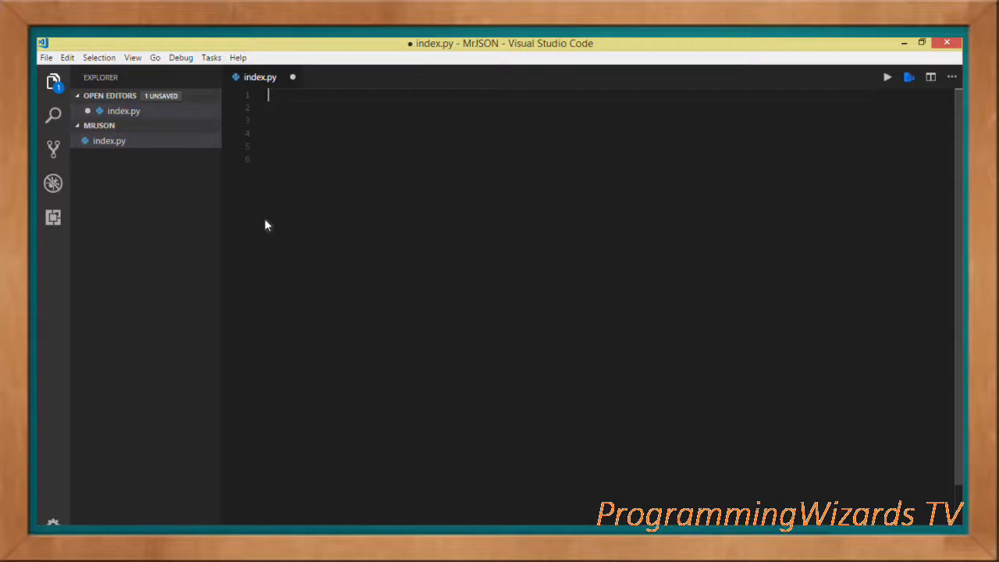
mouse_move(296, 230)
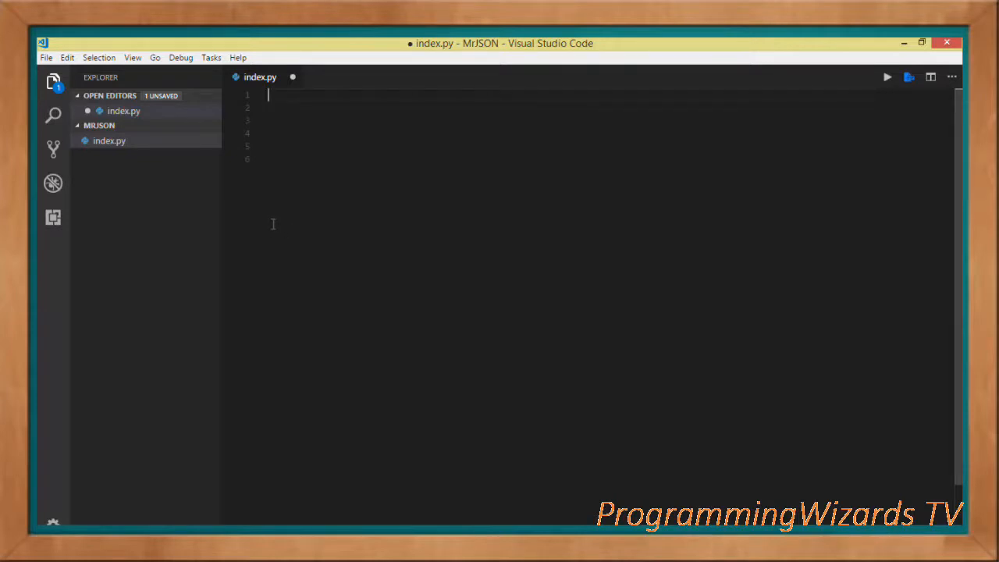
Import Flask, render_template, json and jsonify from flask on line 1, pointing out jsonify
text(from flask import Flask,render_template,json,jsonify)
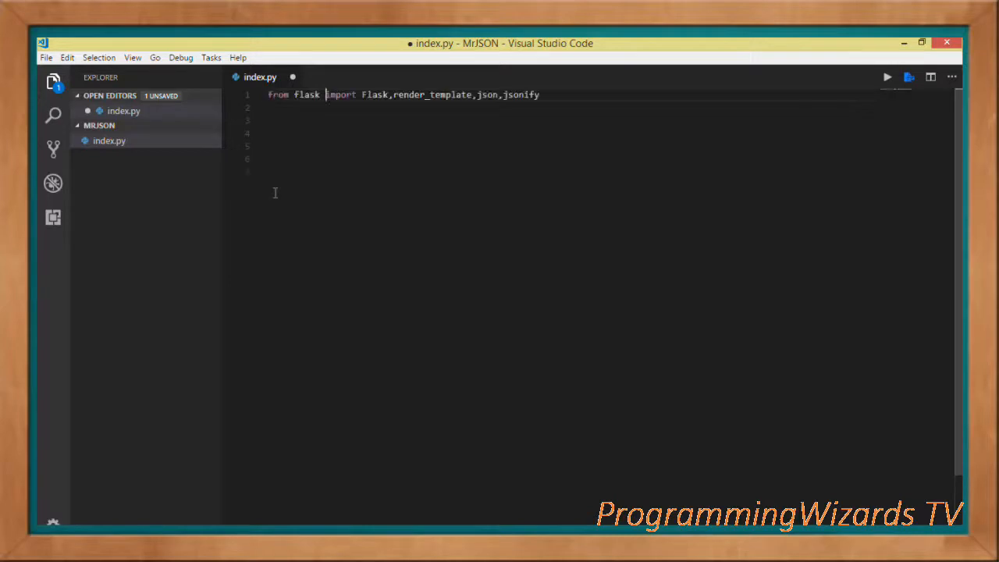
click(53, 82)
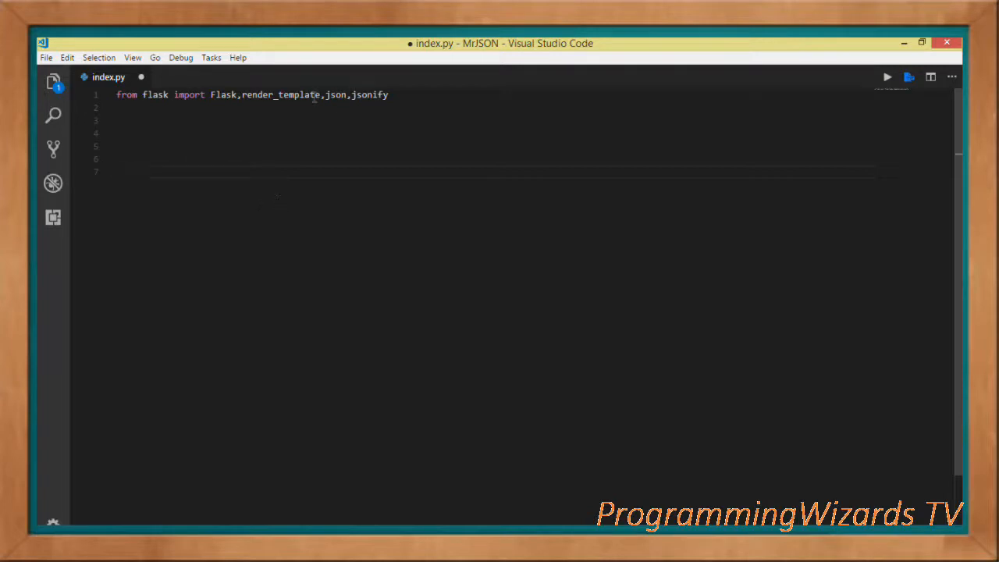
double_click(224, 95)
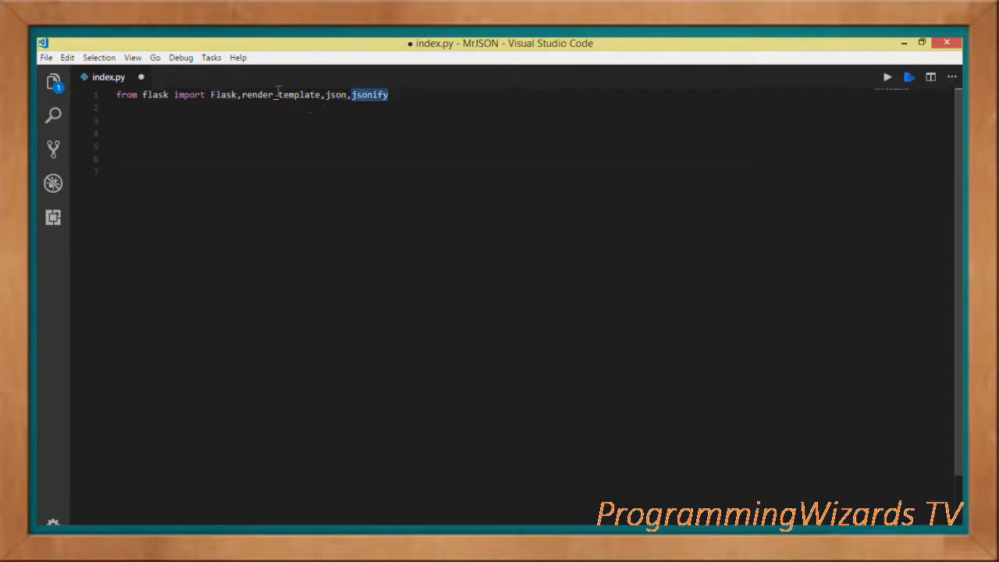
click(137, 132)
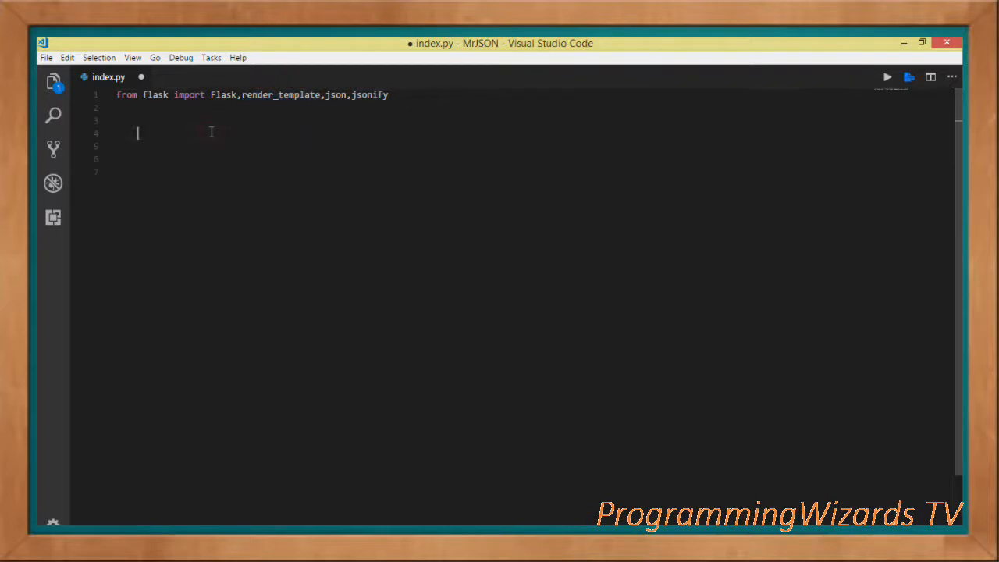
Create the app with app = Flask(__name__) on line 3, pointing out Flask and __name__
text(app = Flask(__name__))
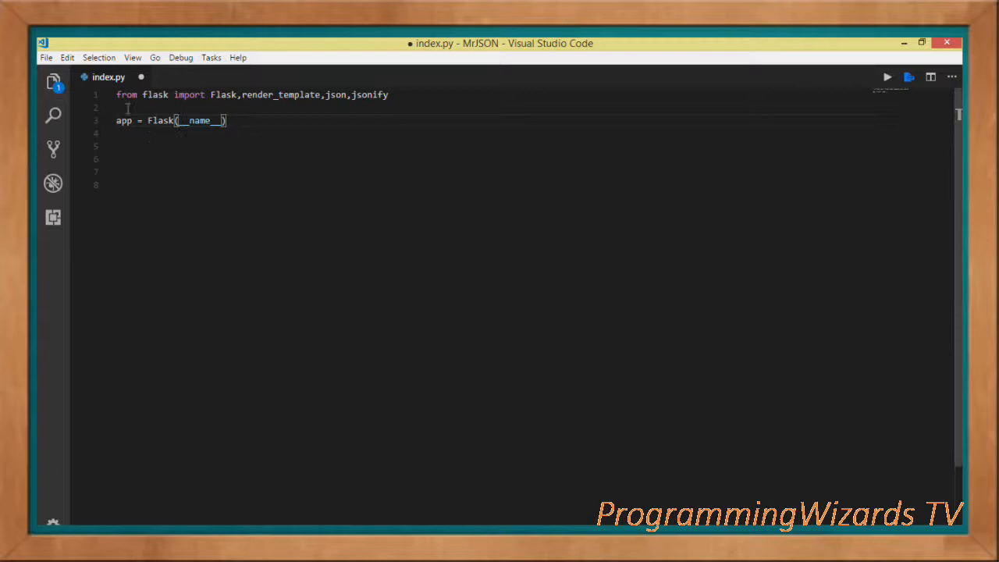
click(53, 81)
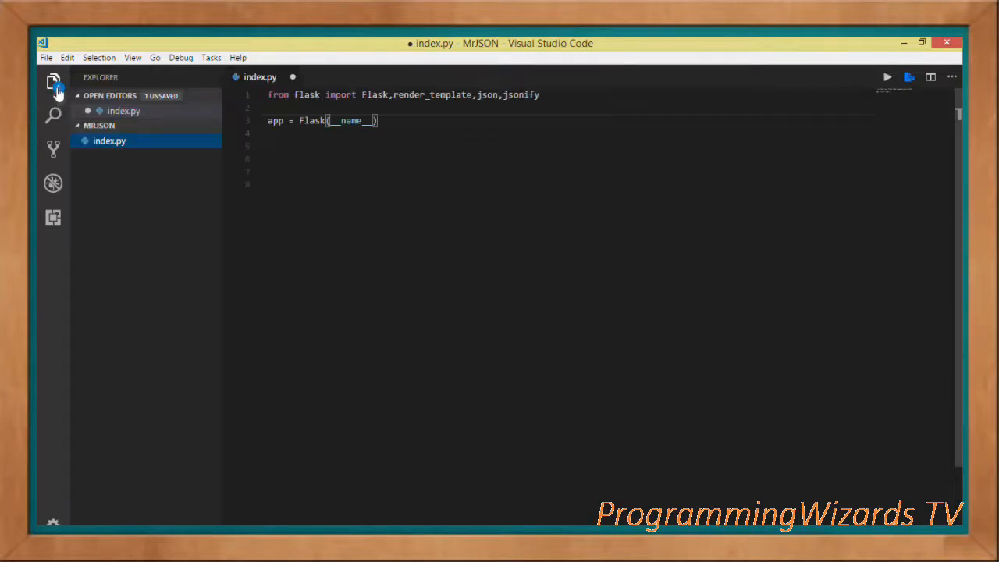
mouse_move(109, 140)
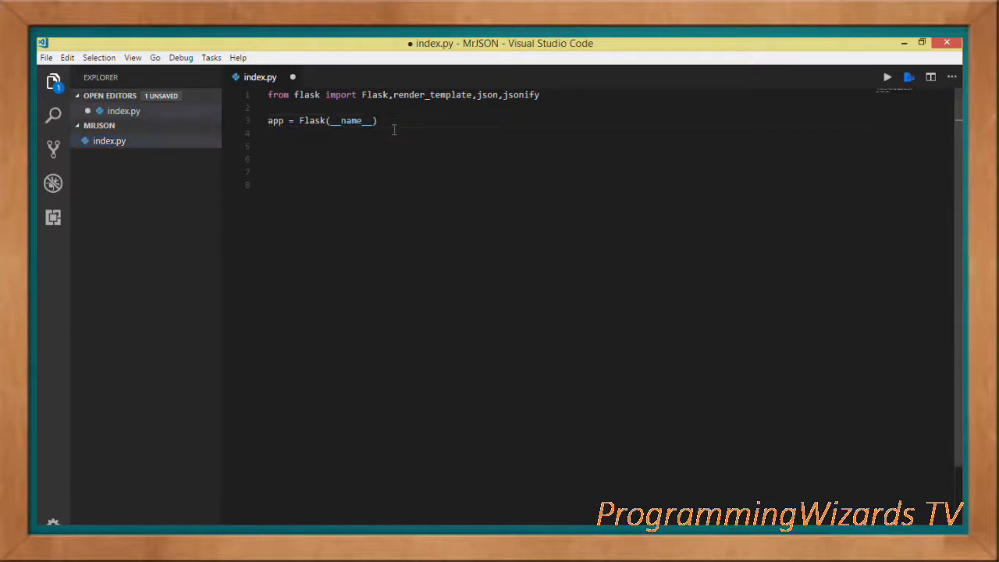
click(53, 81)
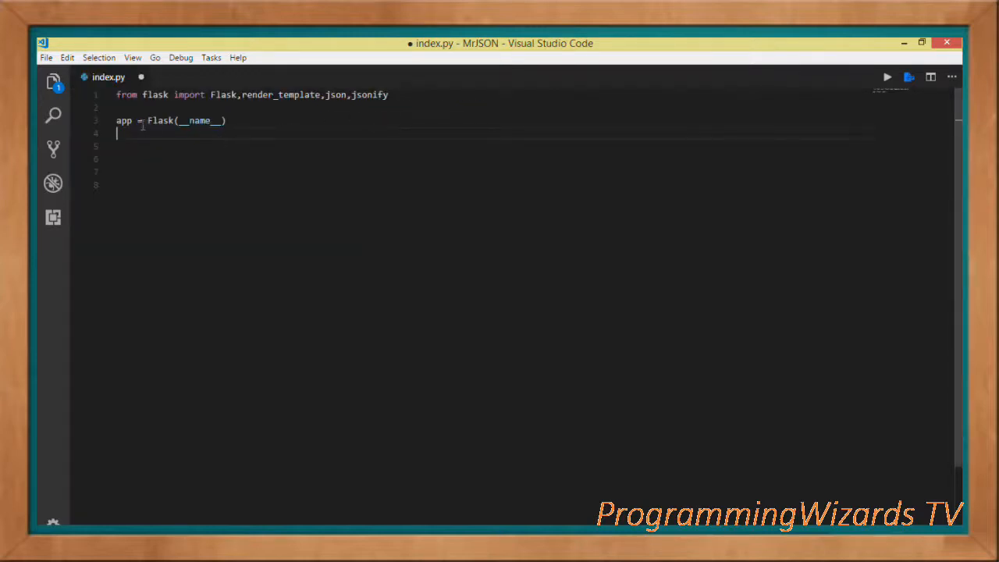
double_click(161, 120)
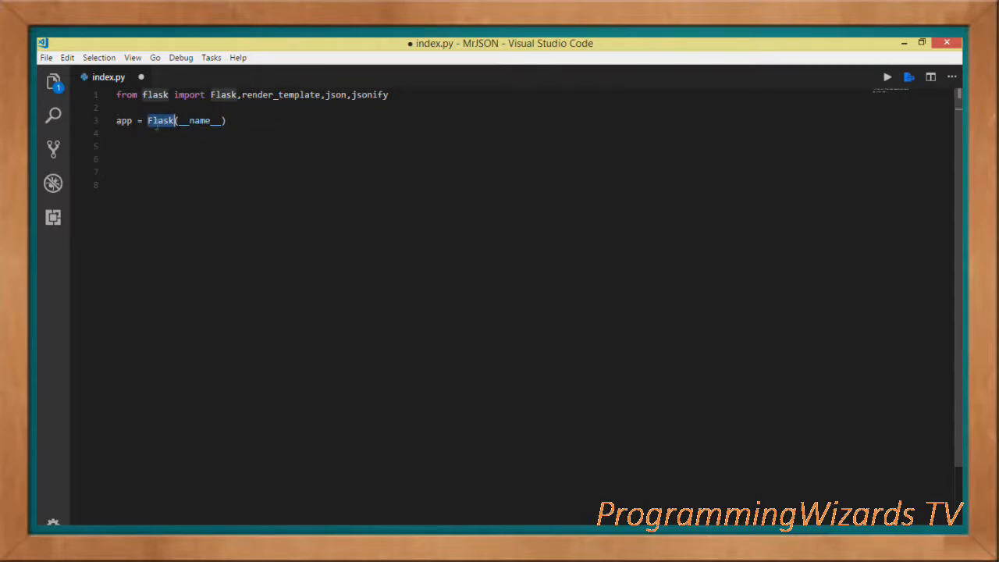
mouse_move(107, 437)
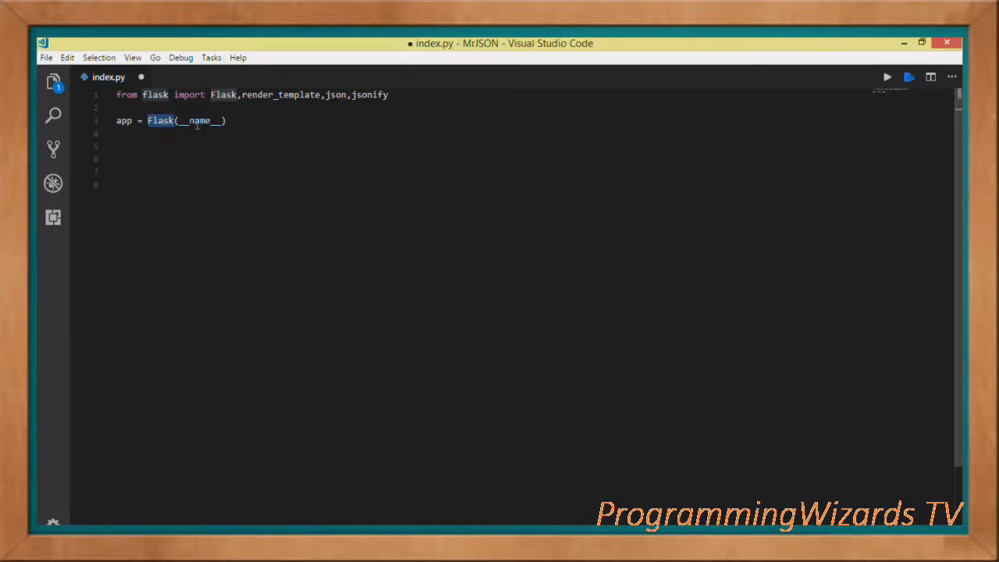
double_click(200, 120)
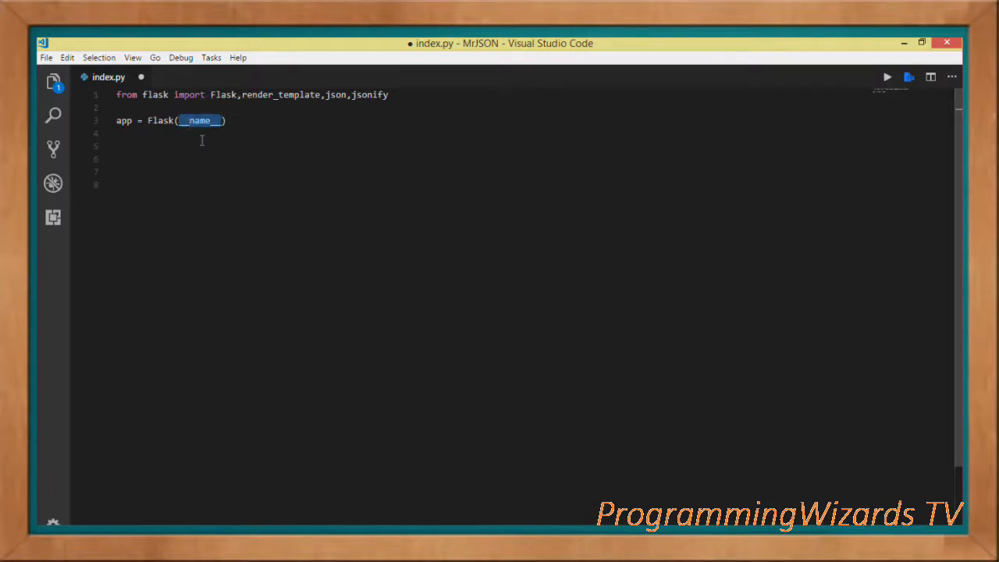
mouse_move(200, 147)
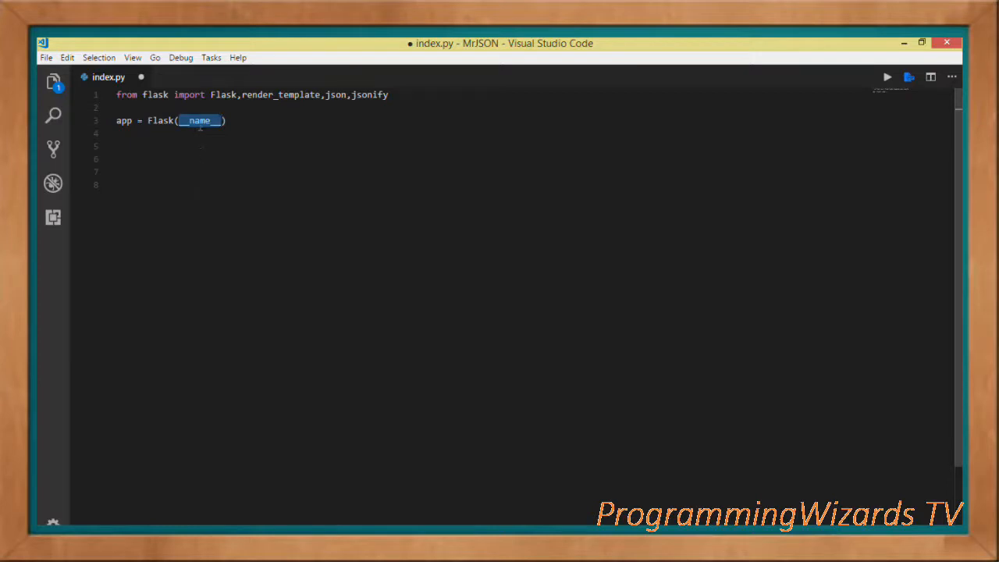
mouse_move(203, 159)
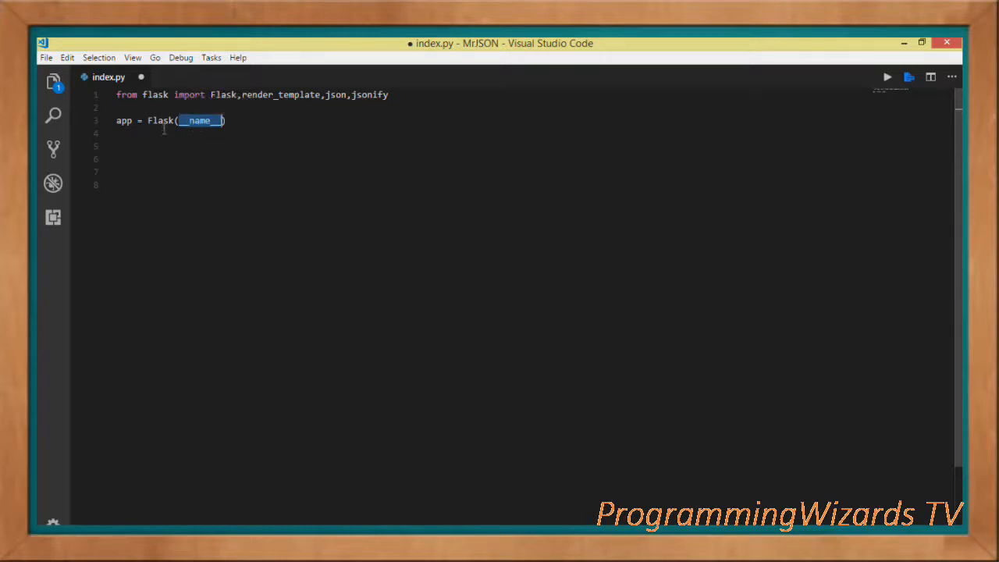
text(@app.route('/'))
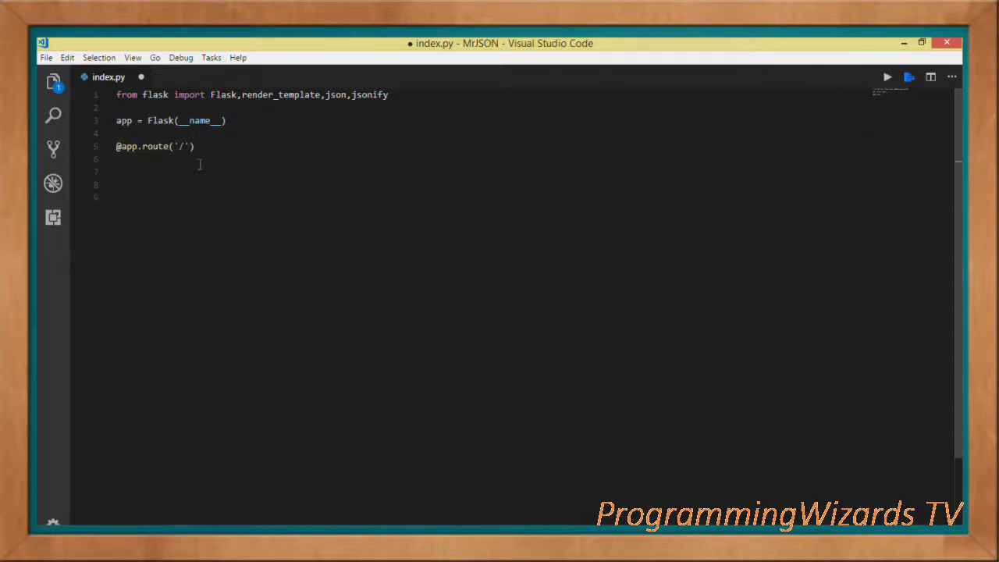
text(def index():)
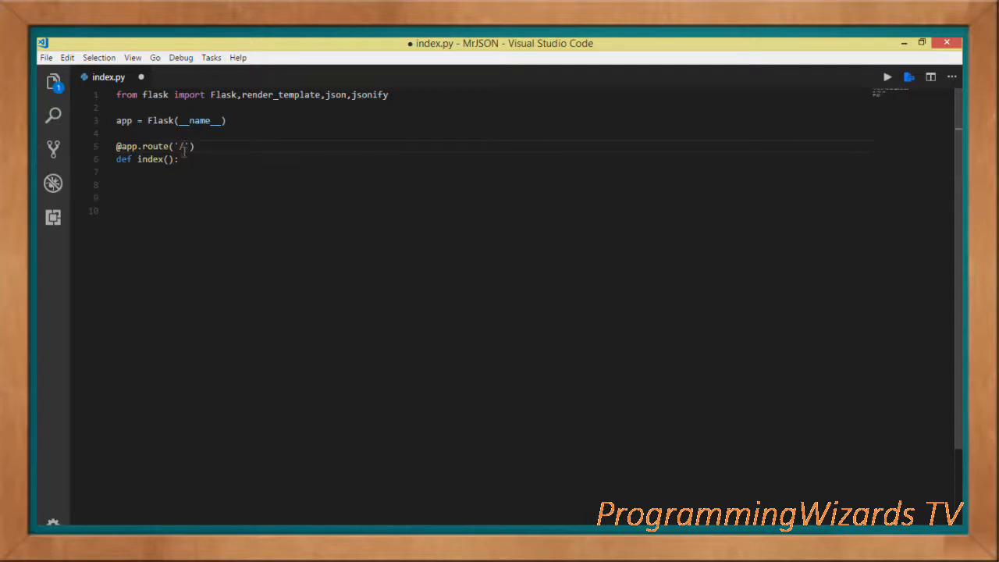
text(/)
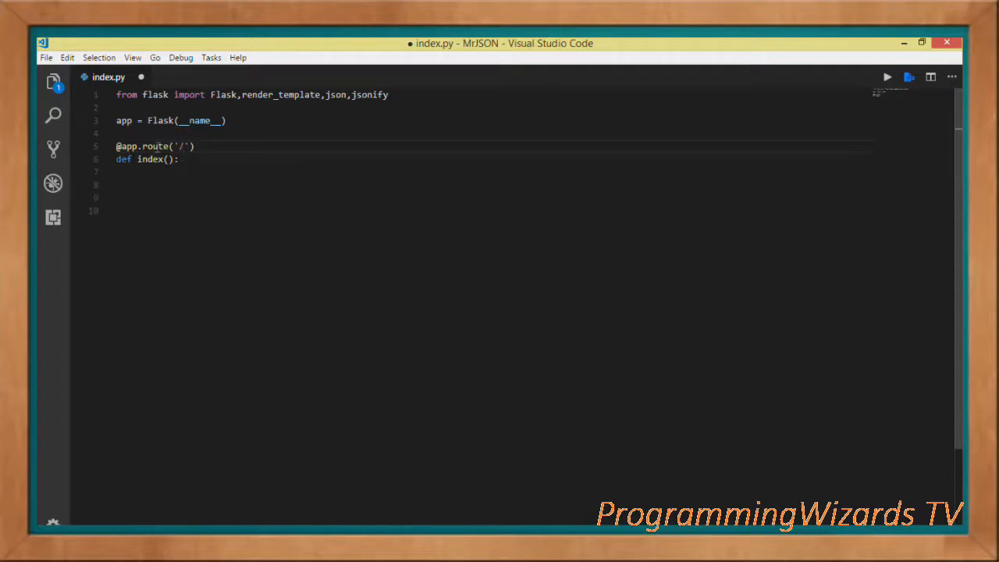
double_click(149, 160)
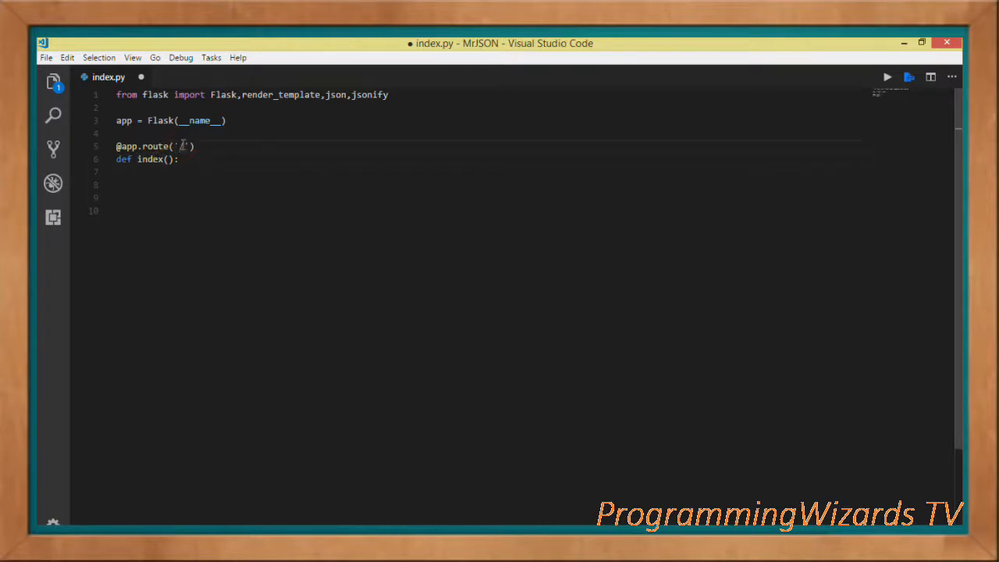
text(/)
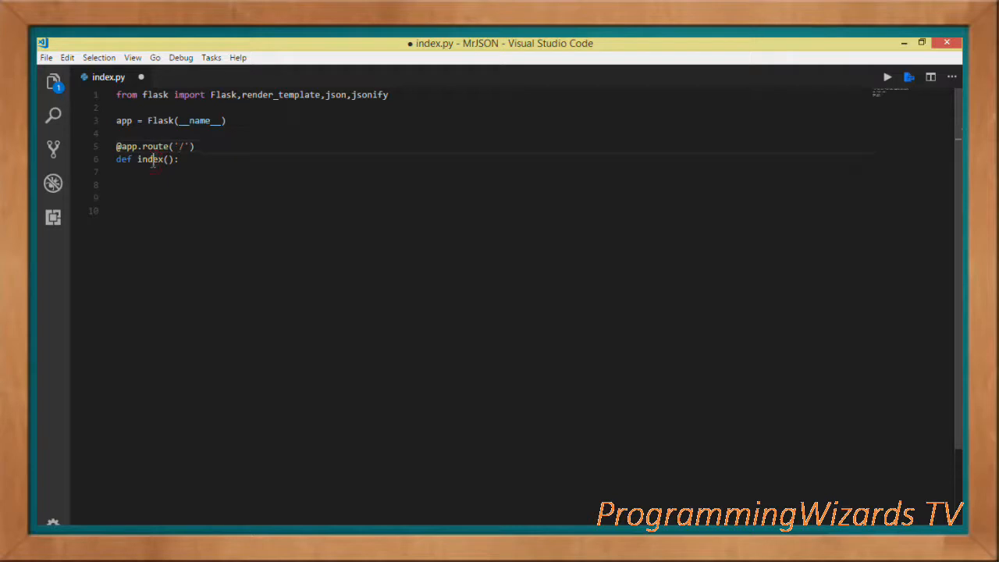
text(galaxies = {})
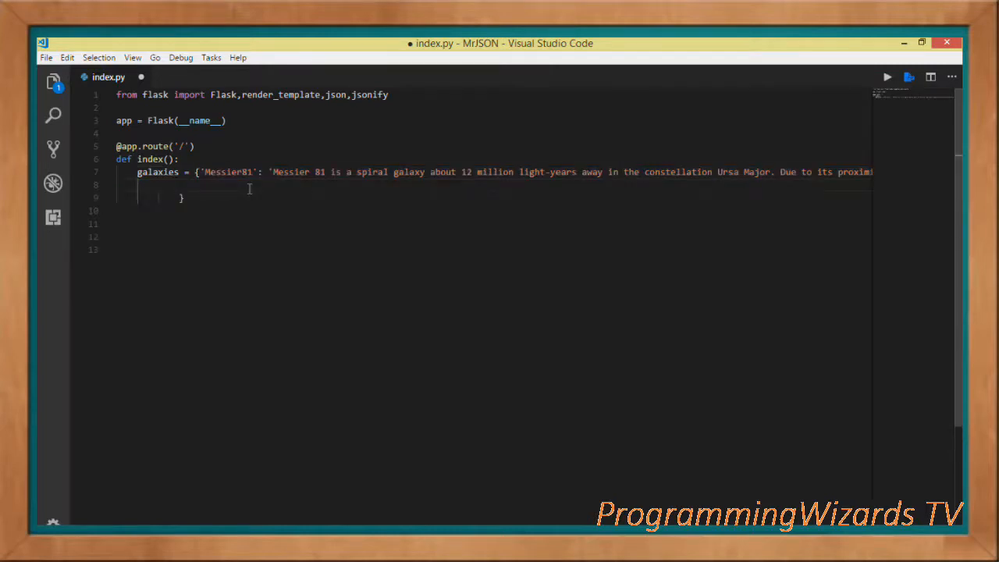
Point out the Messier81 key in the galaxies dictionary of descriptions
double_click(228, 172)
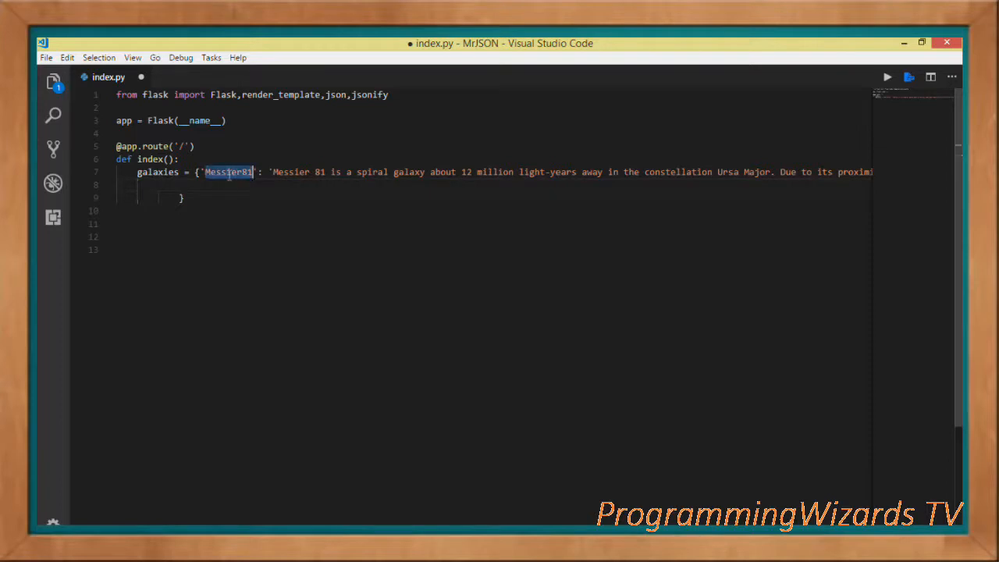
click(315, 172)
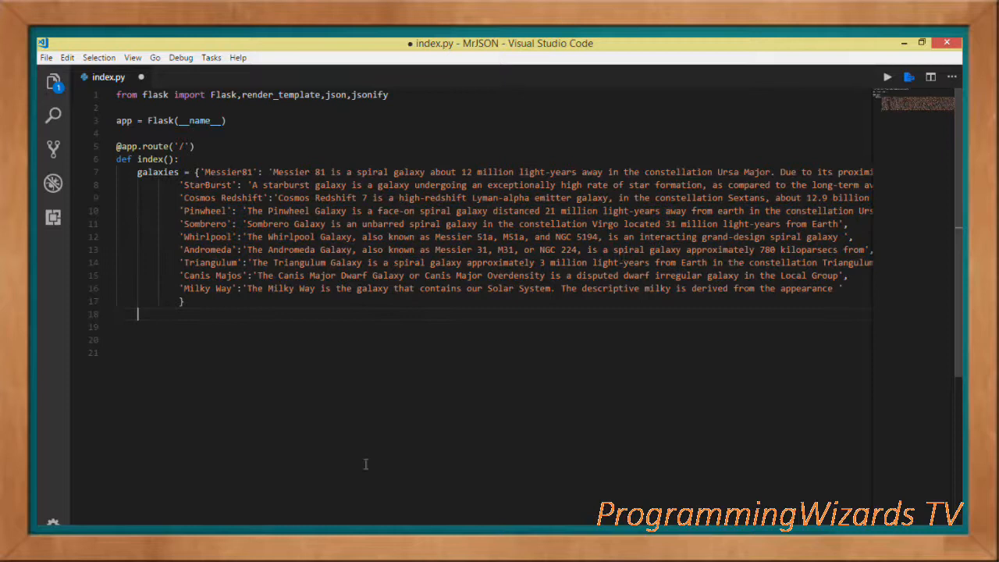
mouse_move(451, 383)
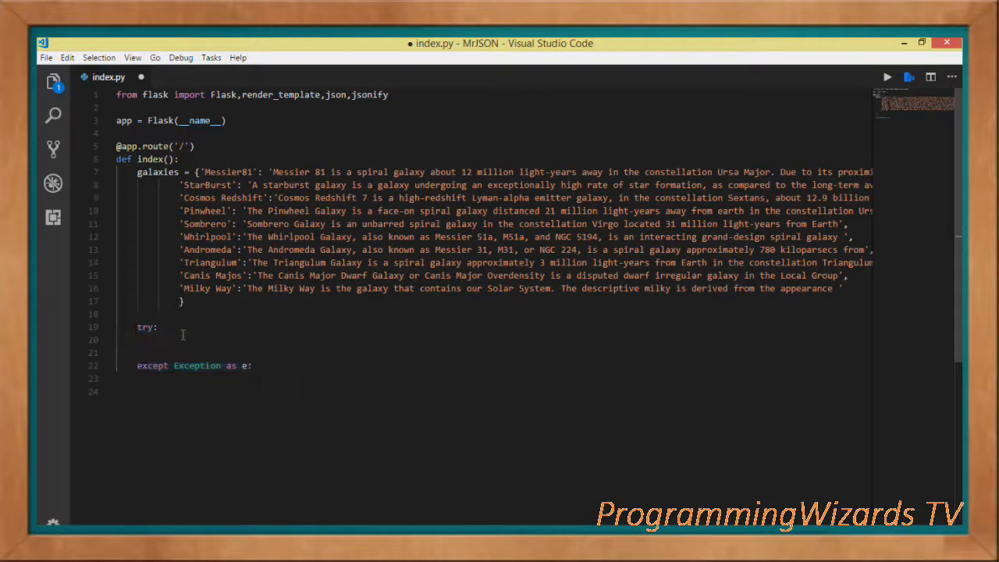
Initialize galaxyList = [] and loop over galaxies.items() appending { name : description } with comments
text(# Initialize an empty galaxies list)
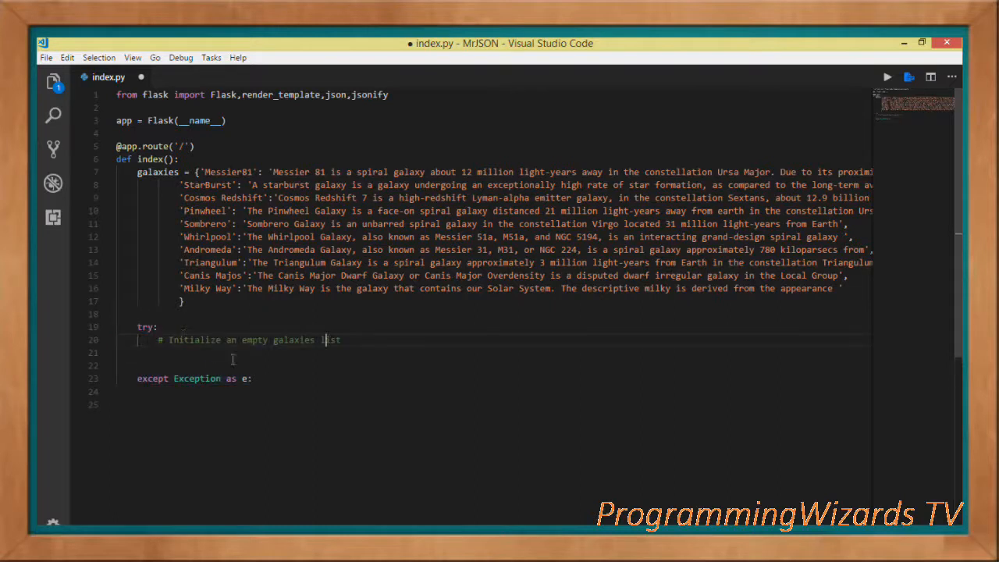
text(galaxyList = [])
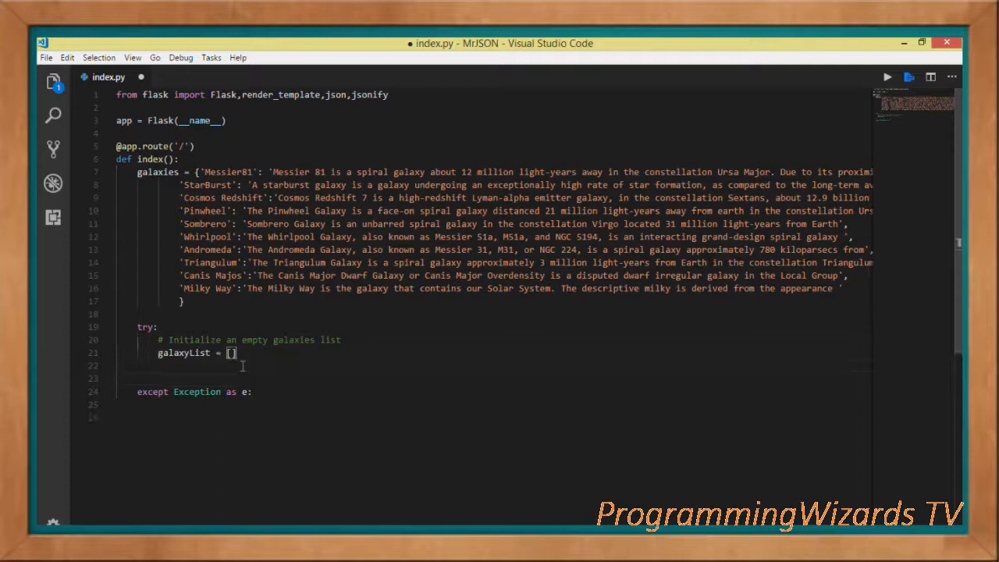
mouse_move(269, 372)
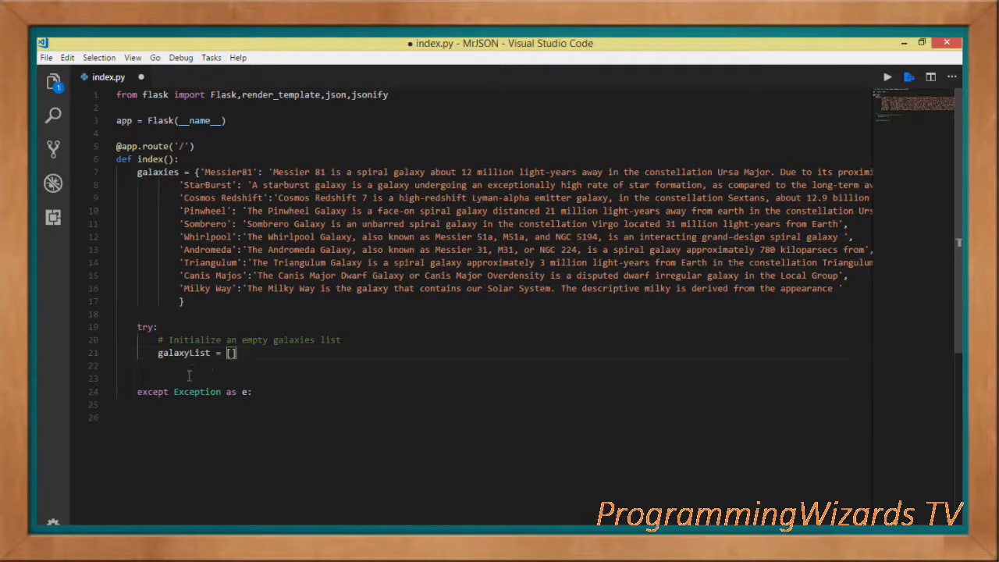
text(# create a instances for filling up galaxies list)
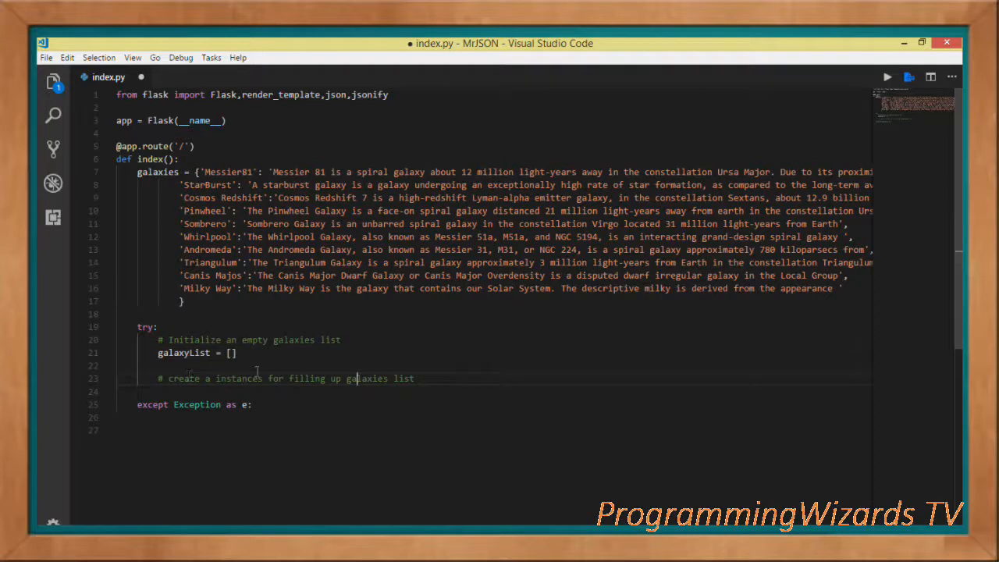
text(for name,description in galaxies.items():)
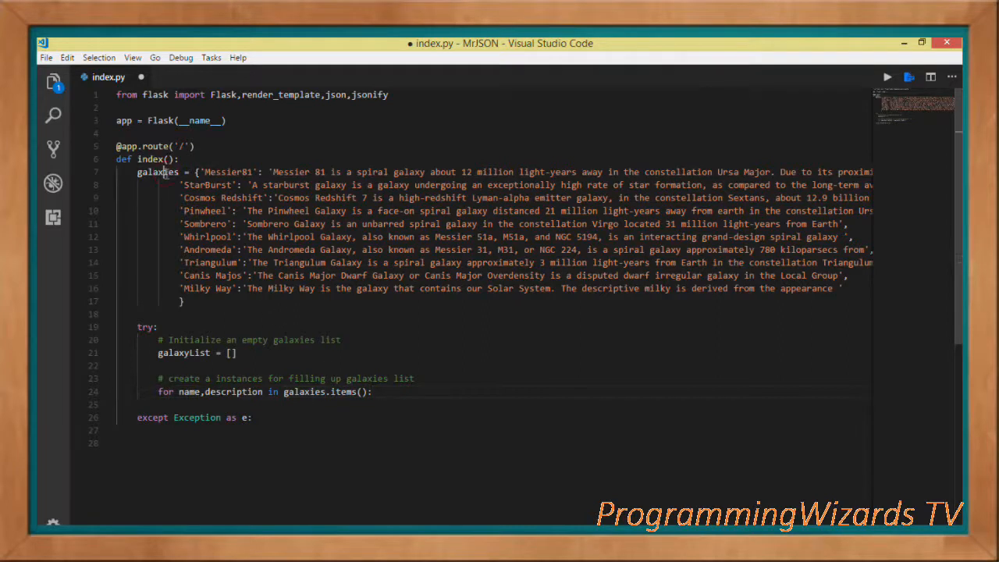
double_click(344, 391)
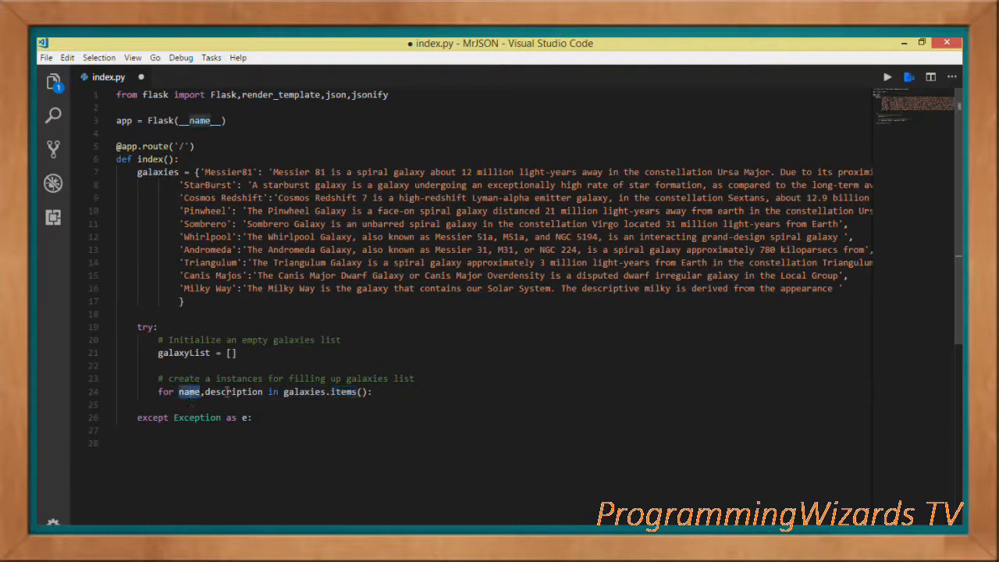
text(galaxyList.append({ name : description}))
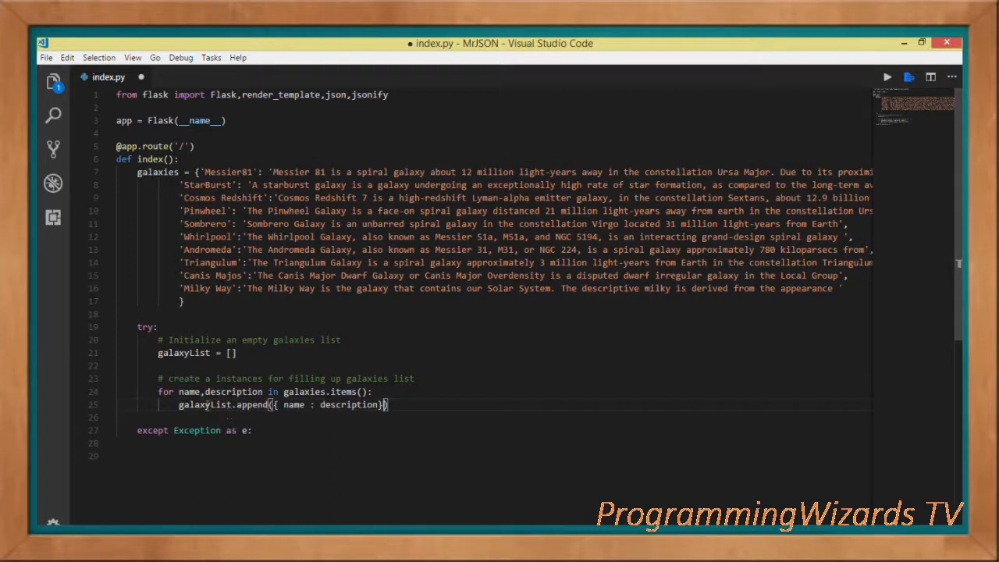
double_click(204, 404)
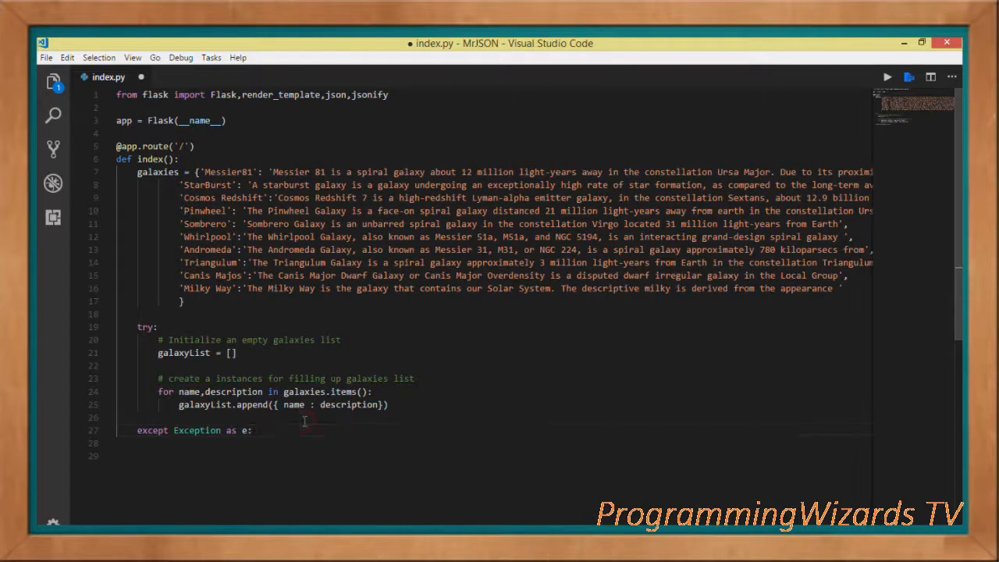
Return jsonify(json.dumps(galaxyList)) from the try block, pointing out galaxyList and jsonify
text(return jsonify(json.dumps(galaxyList)))
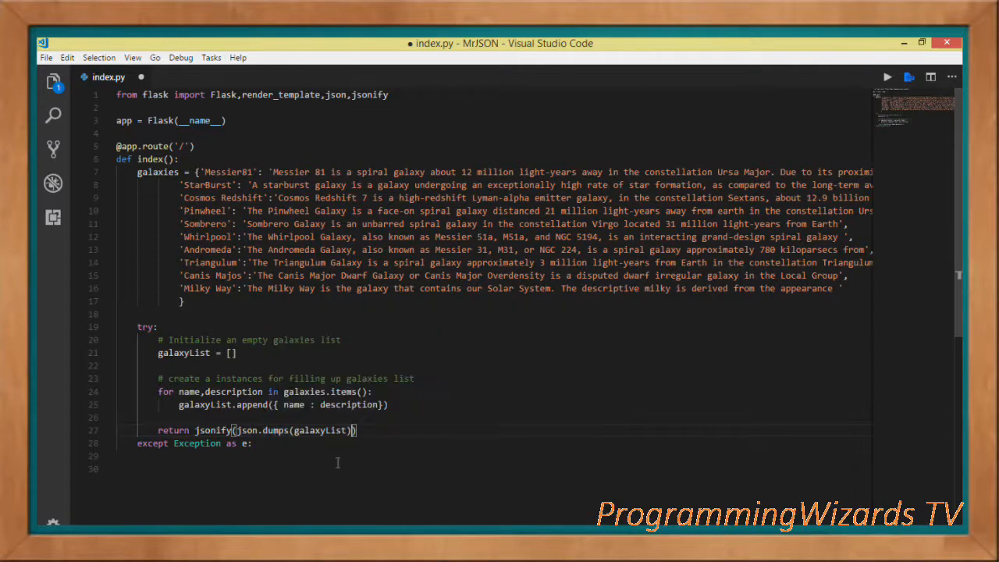
double_click(318, 431)
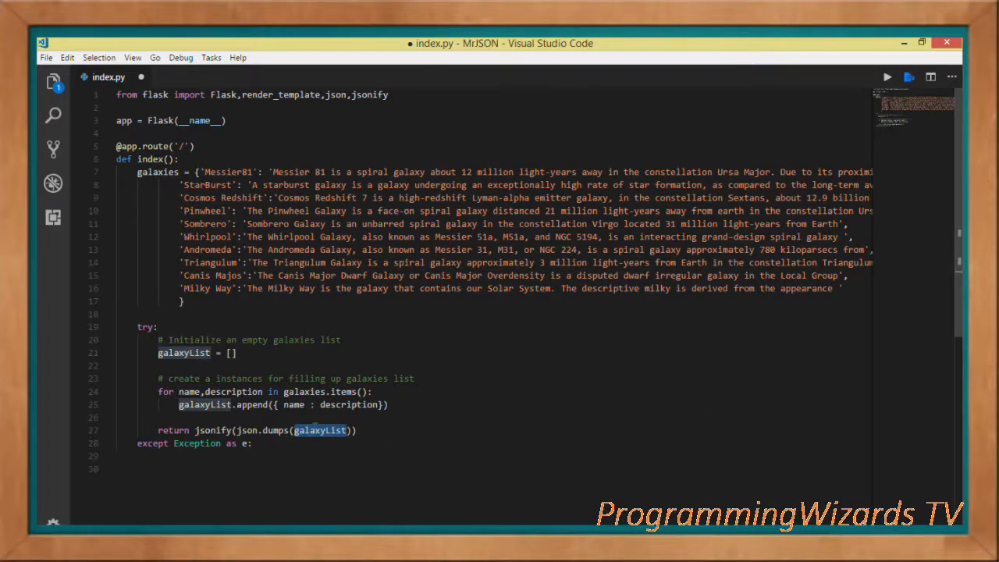
double_click(212, 431)
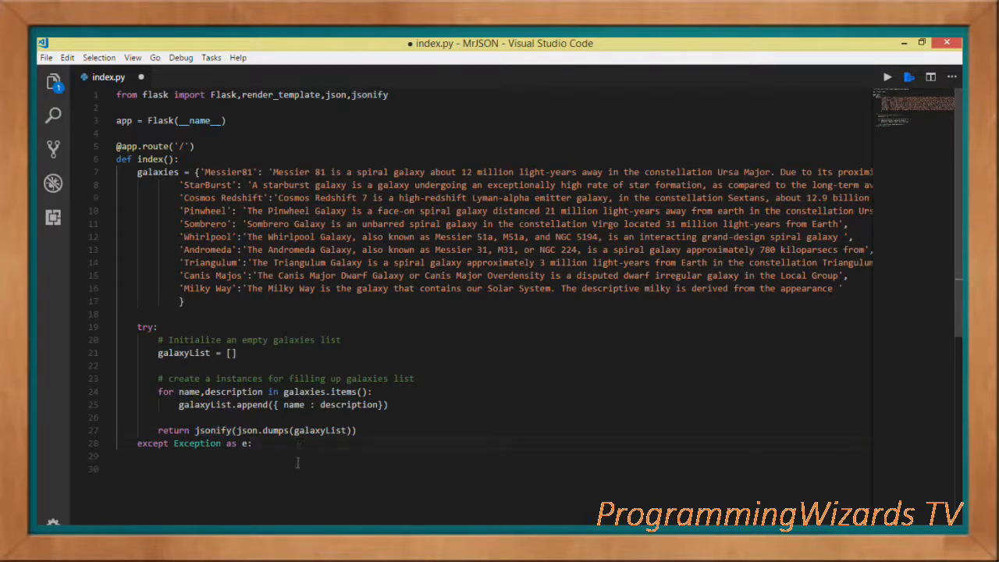
double_click(212, 431)
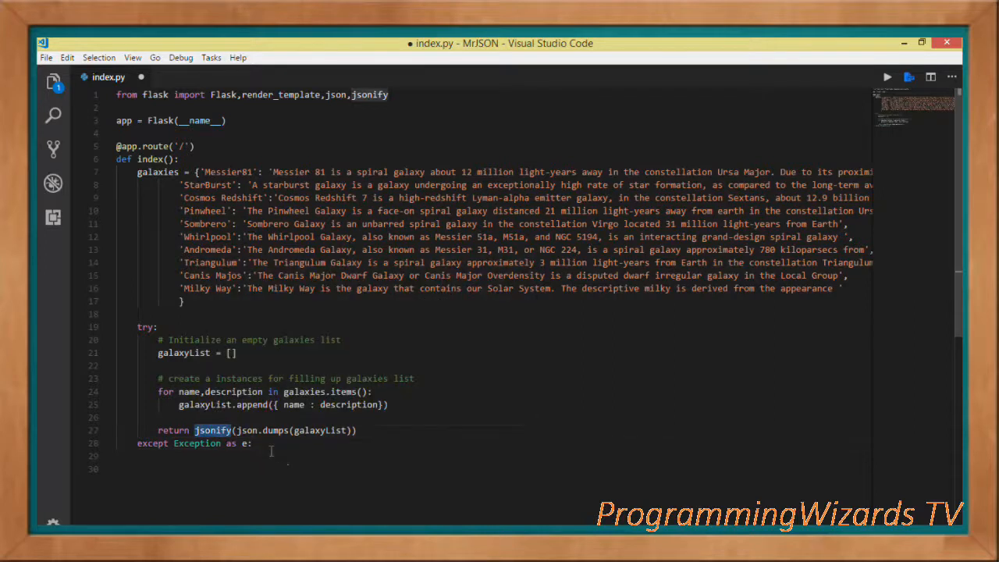
In the except block, print(str(e)) and return jsonify(str(e))
text(print(str(e)))
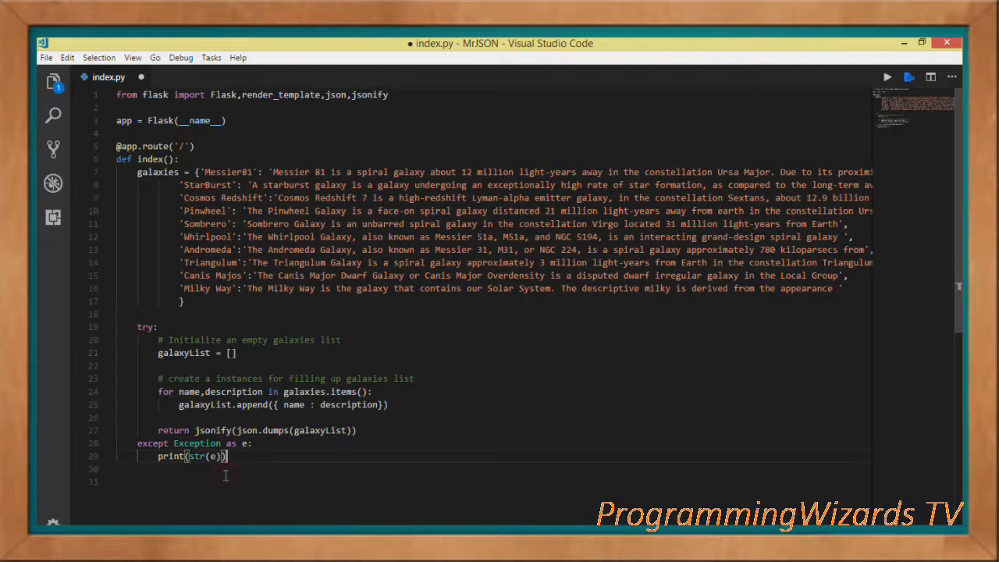
text(return jsonify(str(e)))
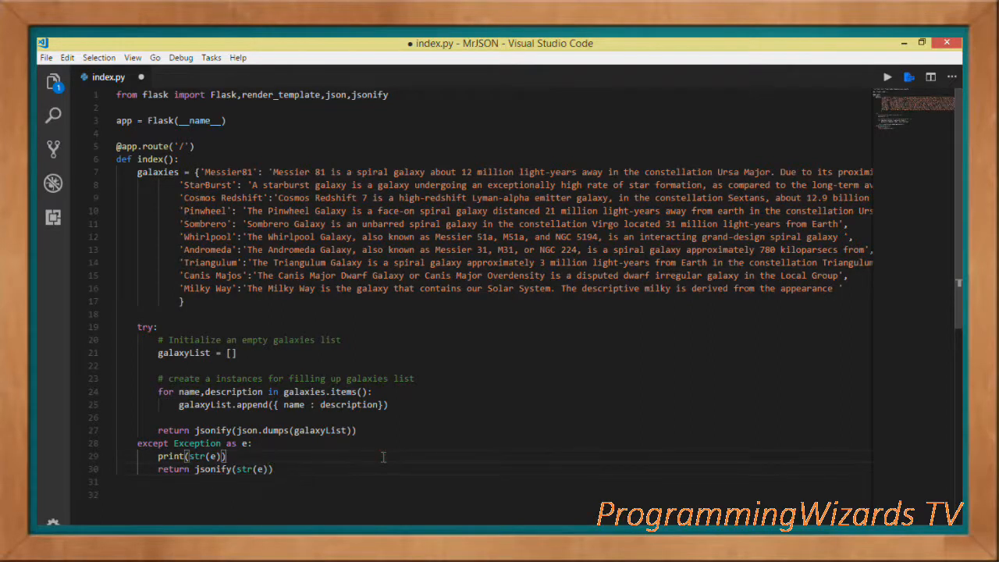
Under the if __name__ == '__main__' guard, add app.run(debug=True)
scroll(down, 3)
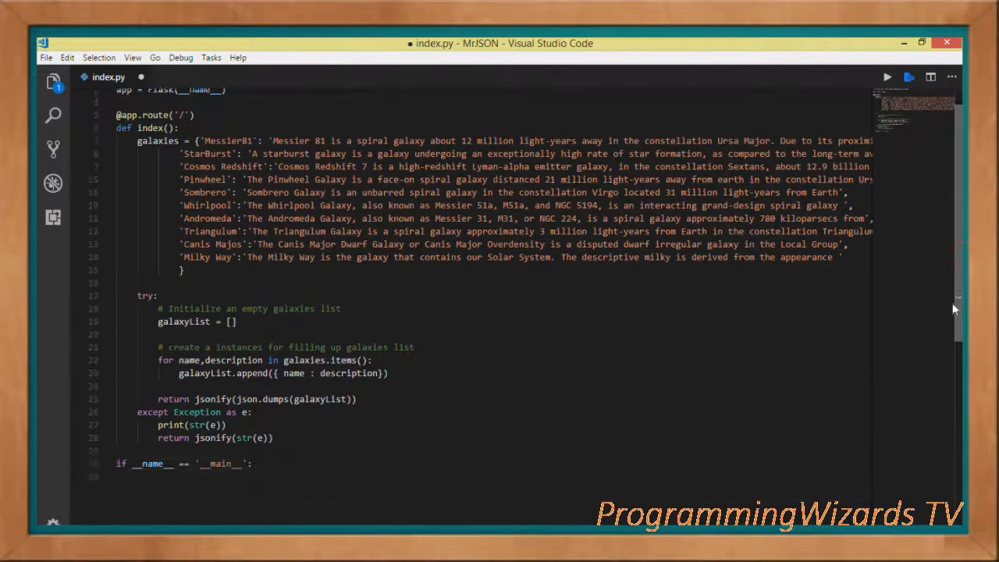
scroll(down, 3)
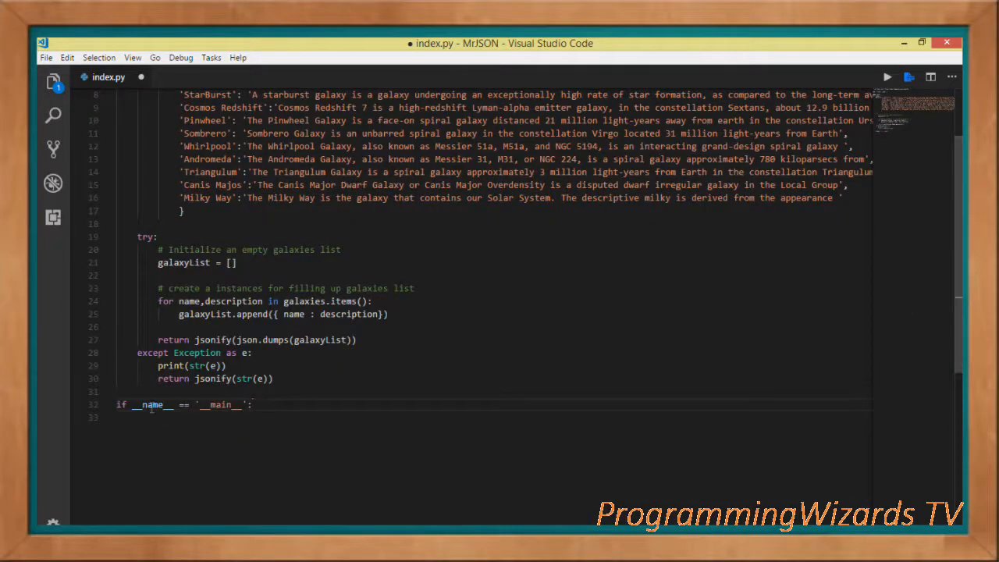
double_click(220, 405)
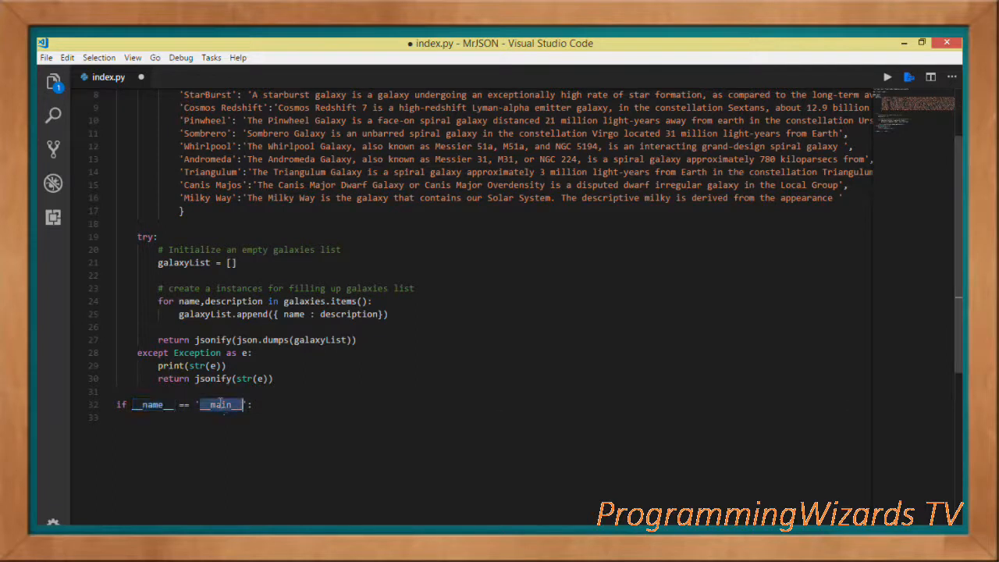
text(app.run(debug=True))
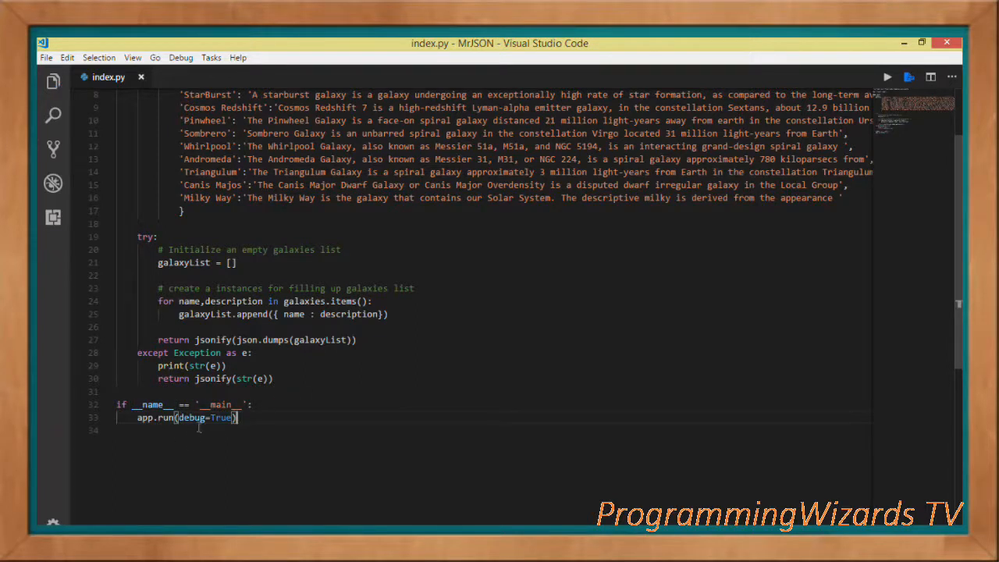
mouse_move(269, 444)
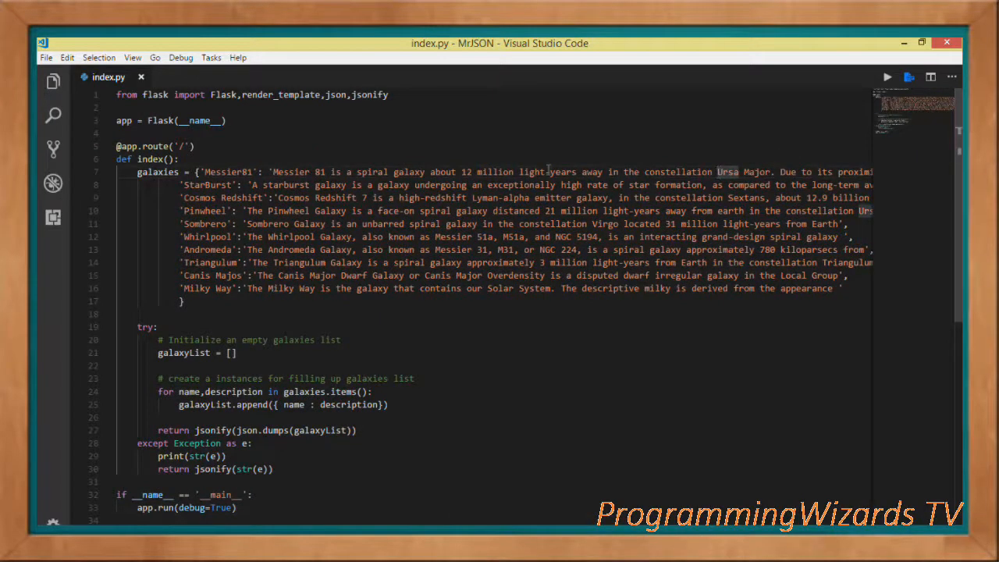
Delete the unused render_template import and run the Flask app
double_click(280, 95)
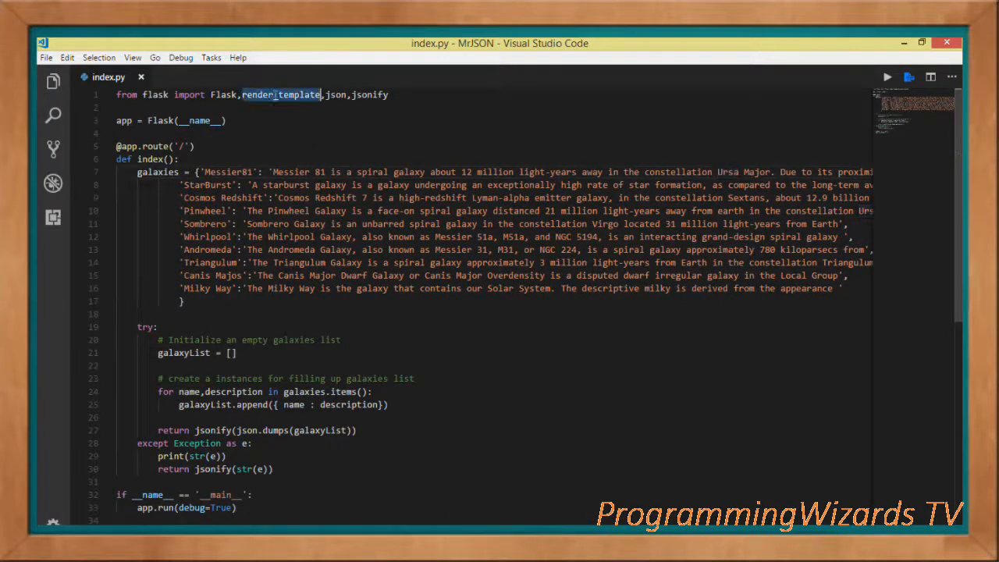
key(Delete)
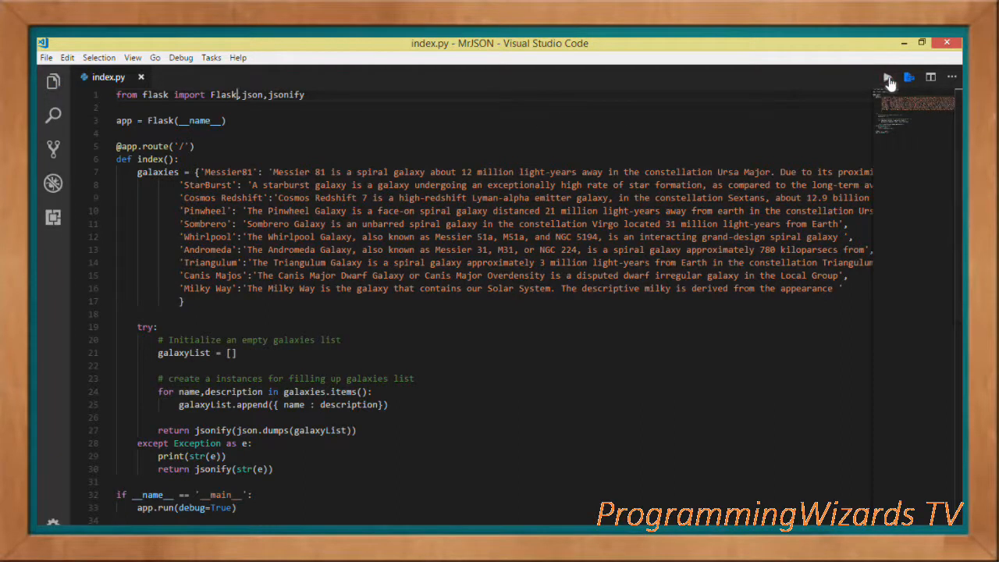
click(887, 77)
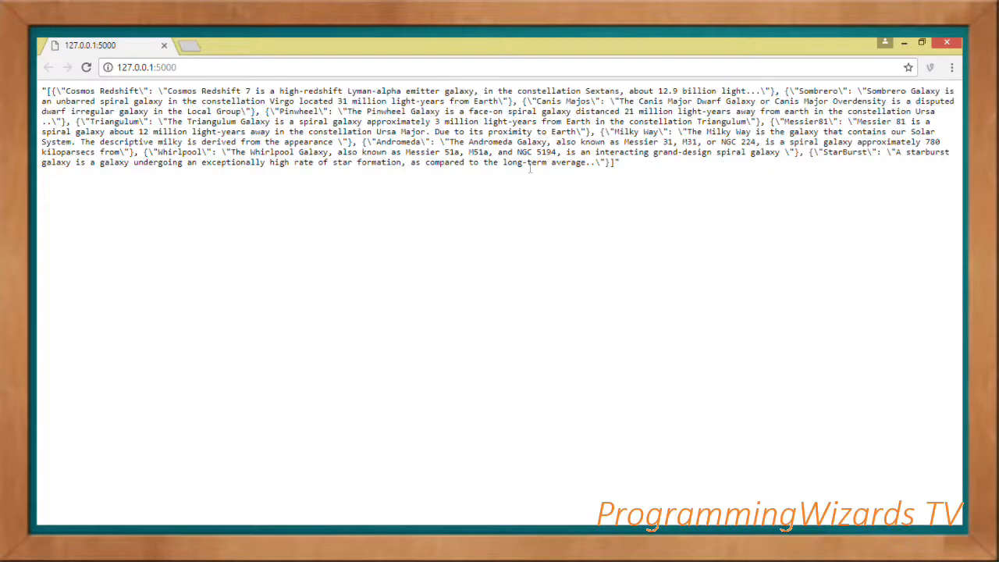
Reload 127.0.0.1:5000 in Chrome to view the galaxy list returned as JSON
key(ctrl+a)
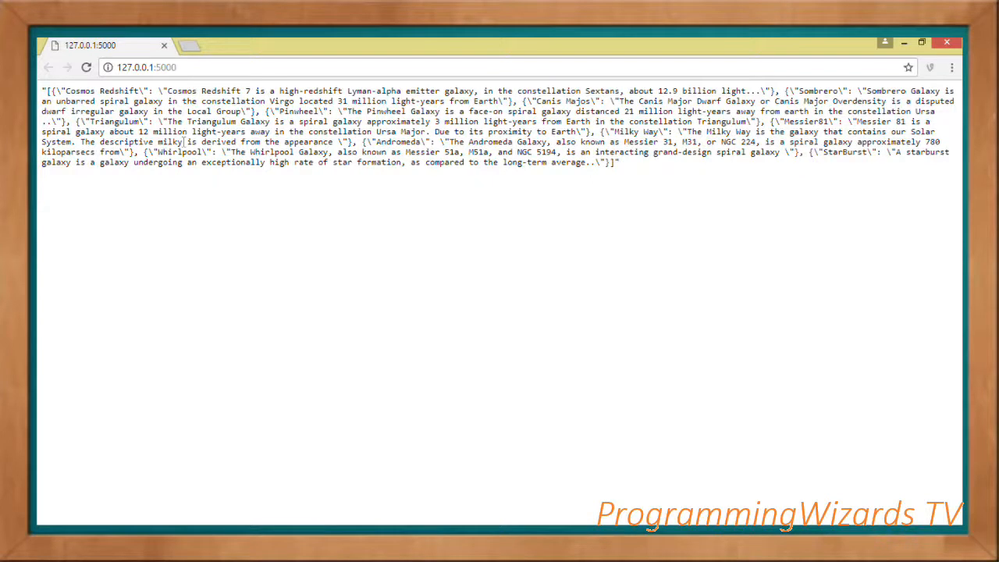
mouse_move(222, 184)
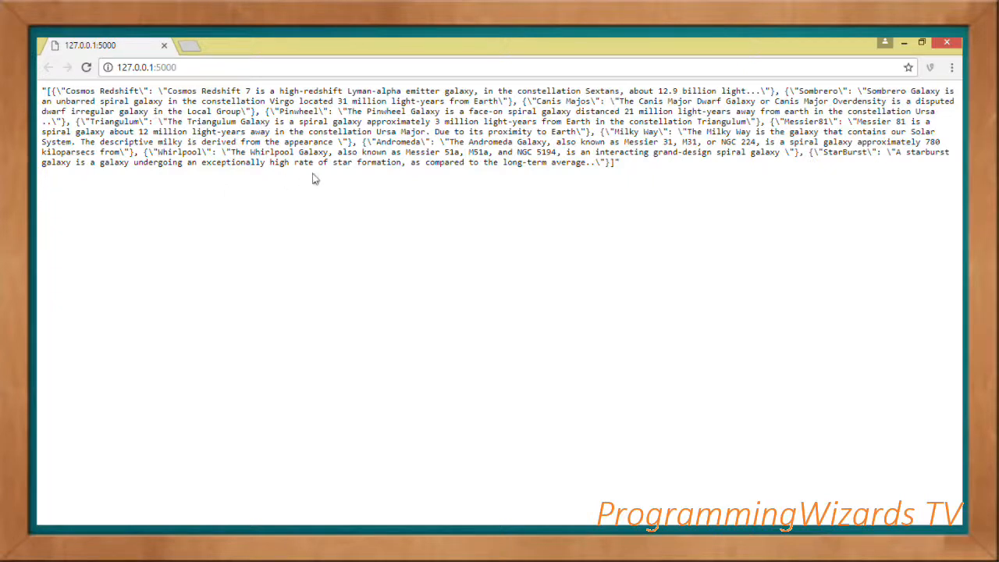
mouse_move(644, 311)
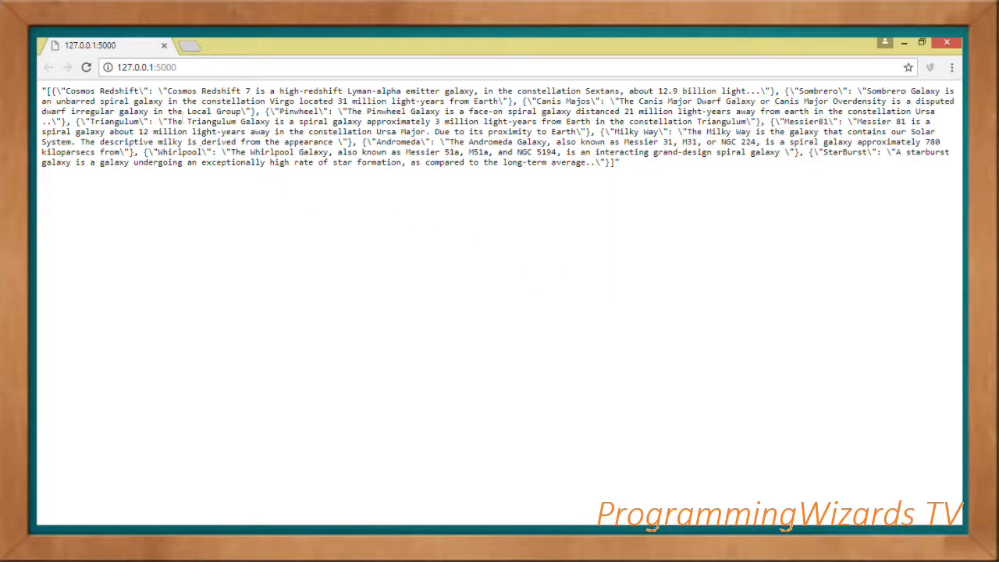
mouse_move(475, 412)
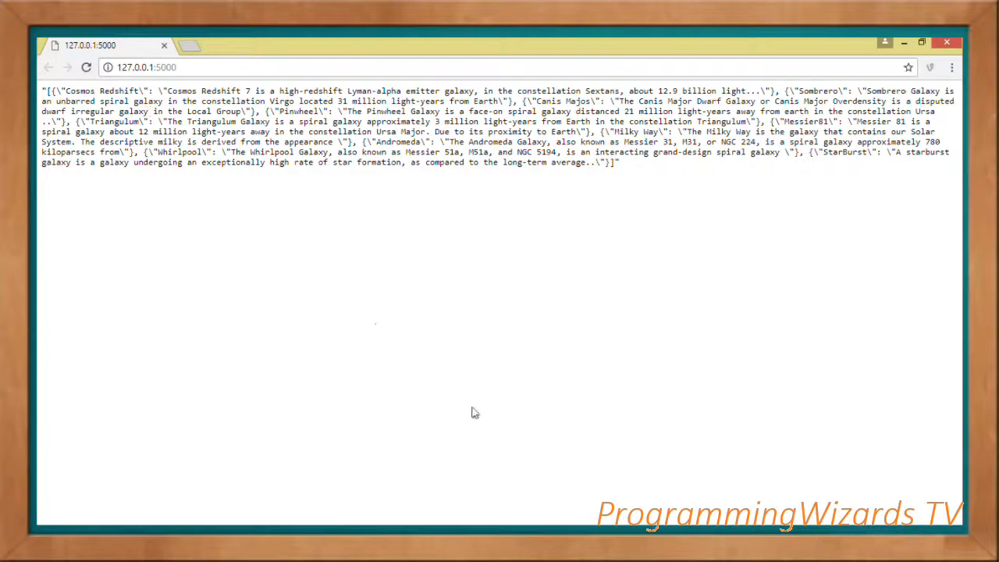
mouse_move(518, 347)
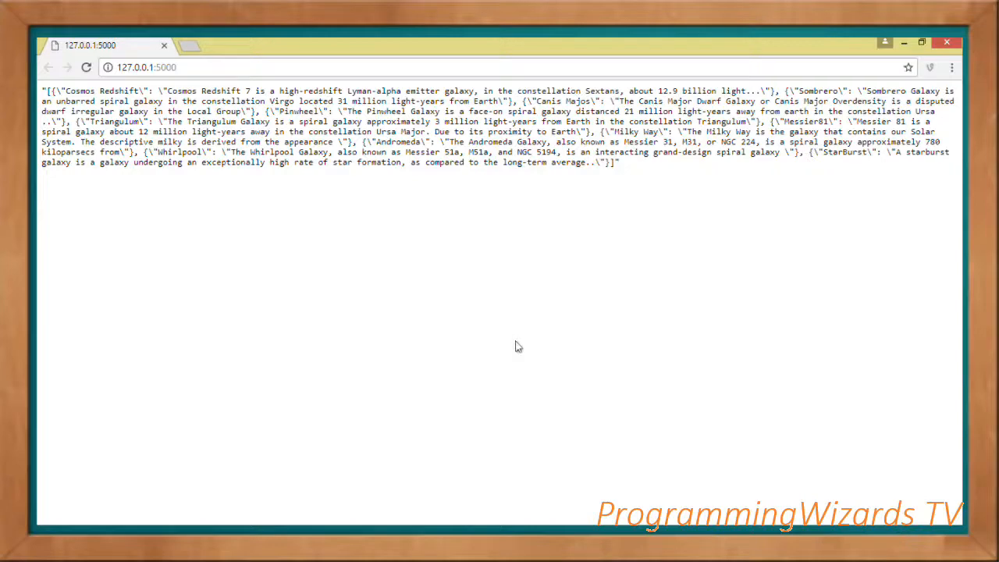